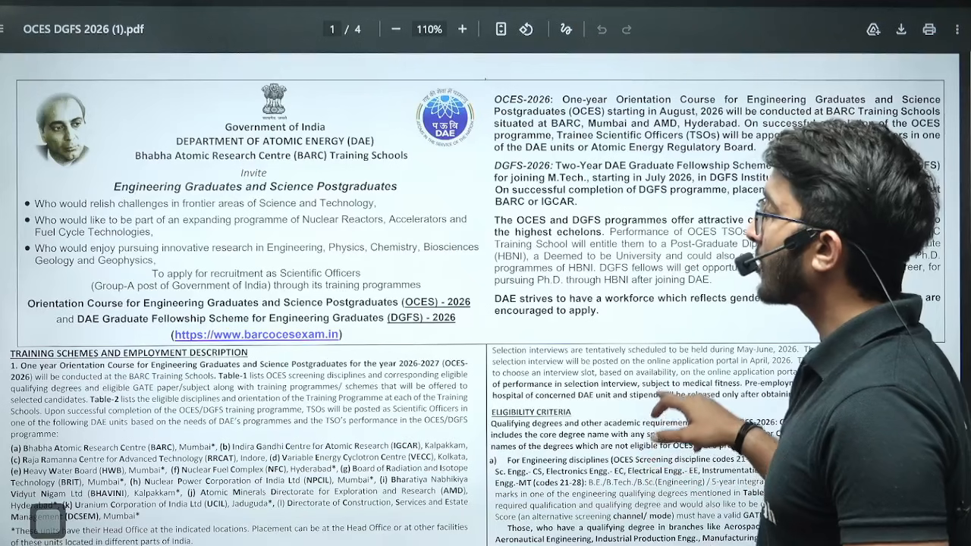
{"action": "scroll", "scroll_direction": "down", "scroll_amount": 3}
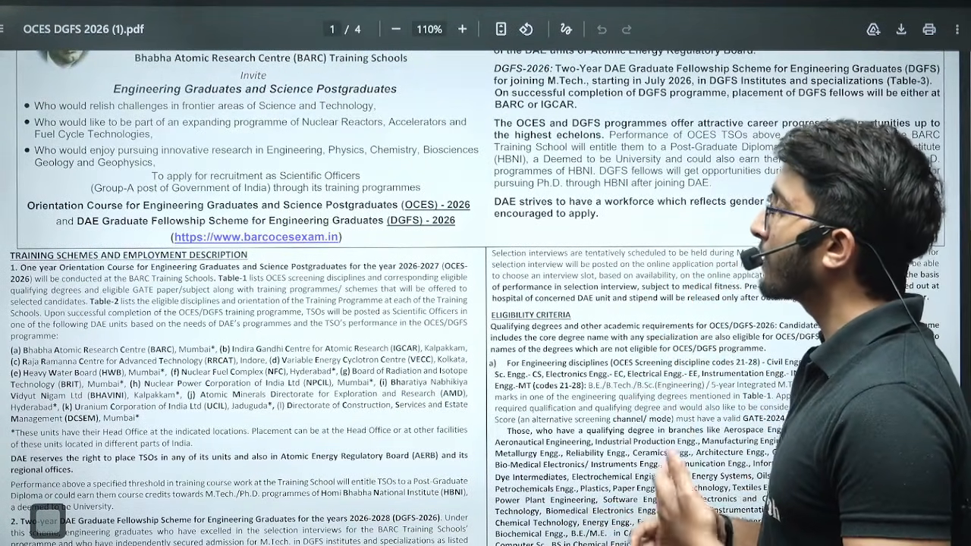
{"action": "scroll", "scroll_direction": "down", "scroll_amount": 3}
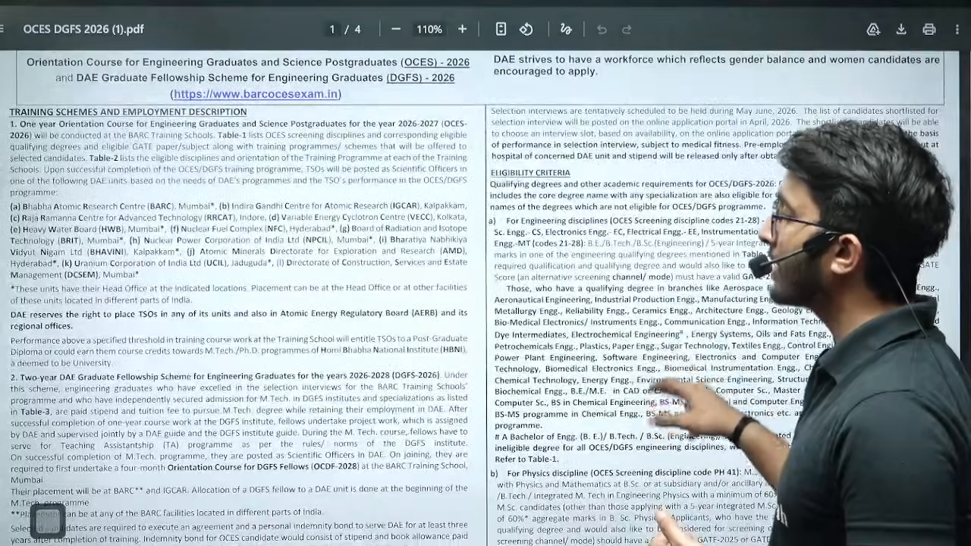
{"action": "scroll", "scroll_direction": "down", "scroll_amount": 3}
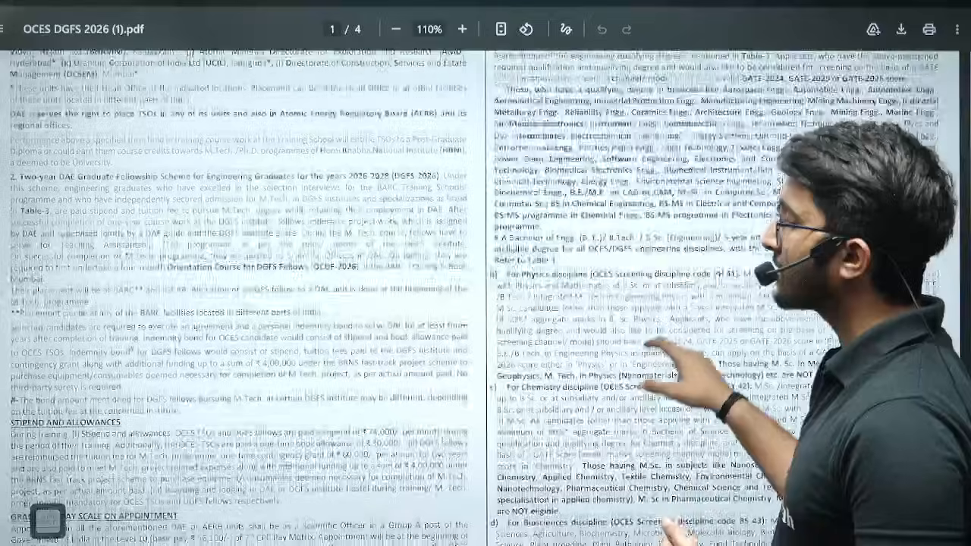
{"action": "scroll", "scroll_direction": "down", "scroll_amount": 3}
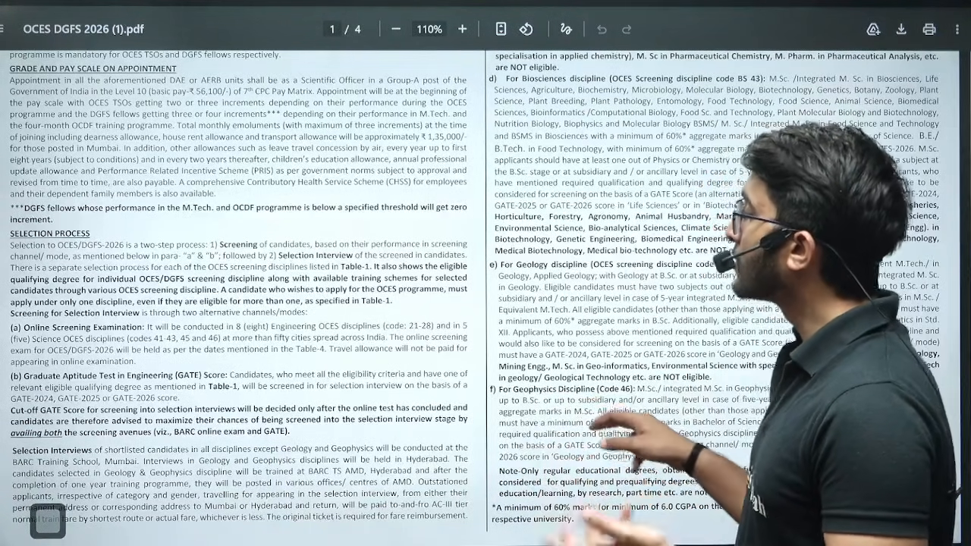
{"action": "scroll", "scroll_direction": "down", "scroll_amount": 3}
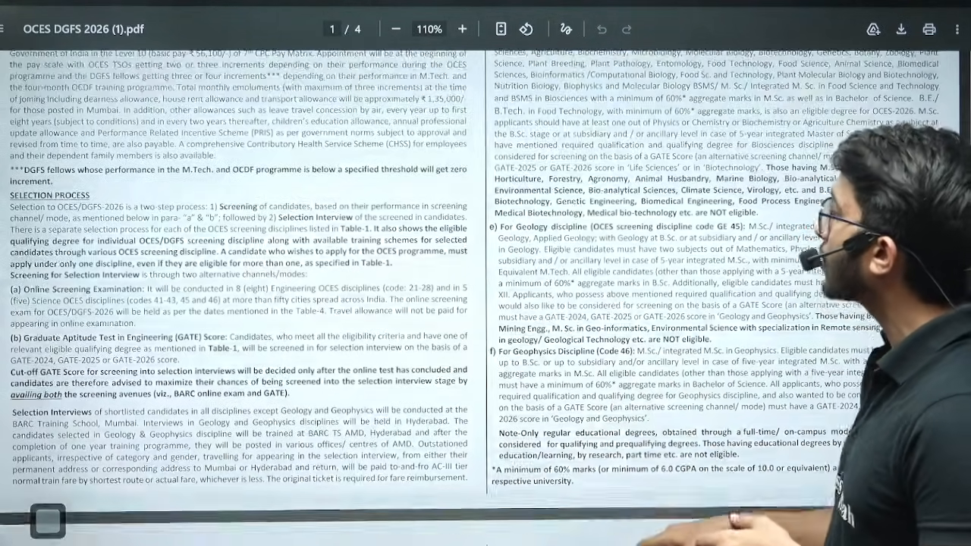
{"action": "scroll", "scroll_direction": "up", "scroll_amount": 3}
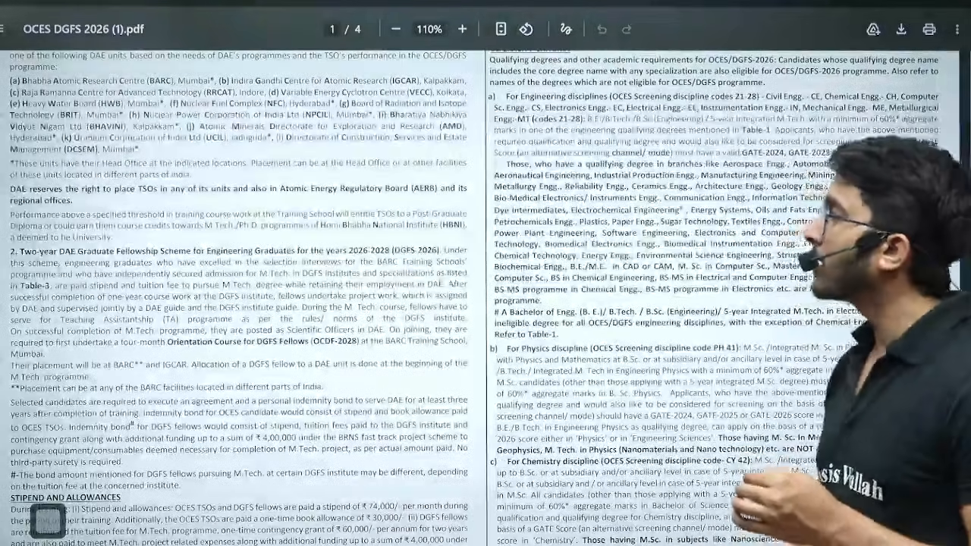
{"action": "scroll", "scroll_direction": "up", "scroll_amount": 3}
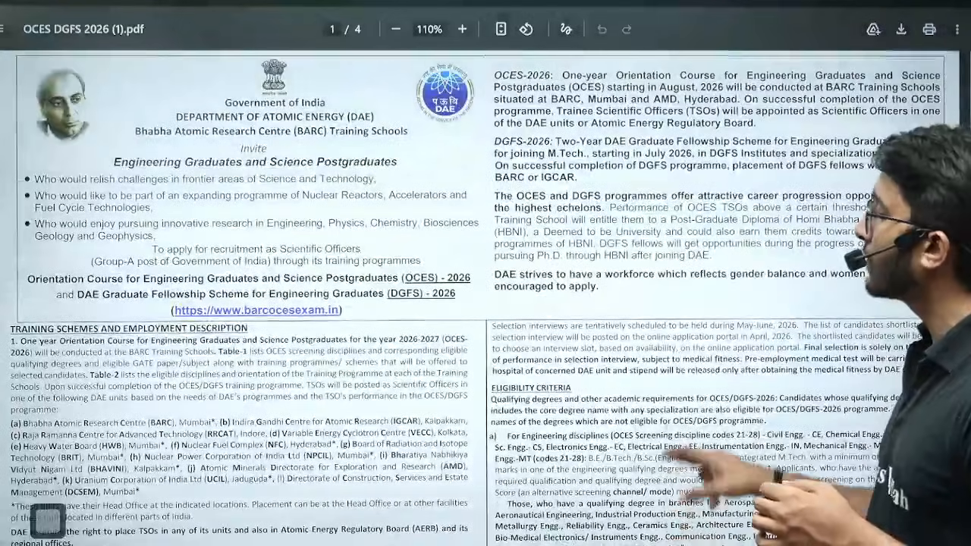
{"action": "scroll", "scroll_direction": "down", "scroll_amount": 3}
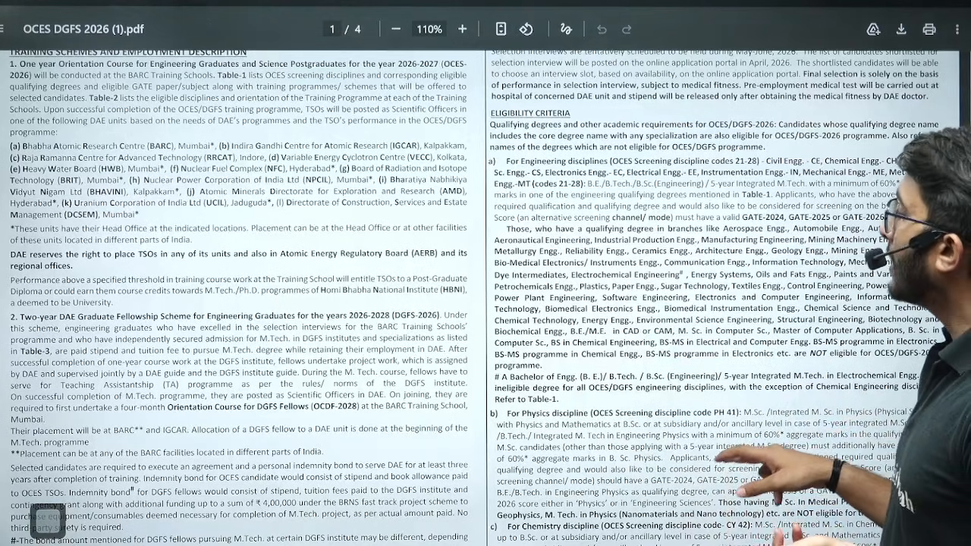
{"action": "scroll", "scroll_direction": "down", "scroll_amount": 3}
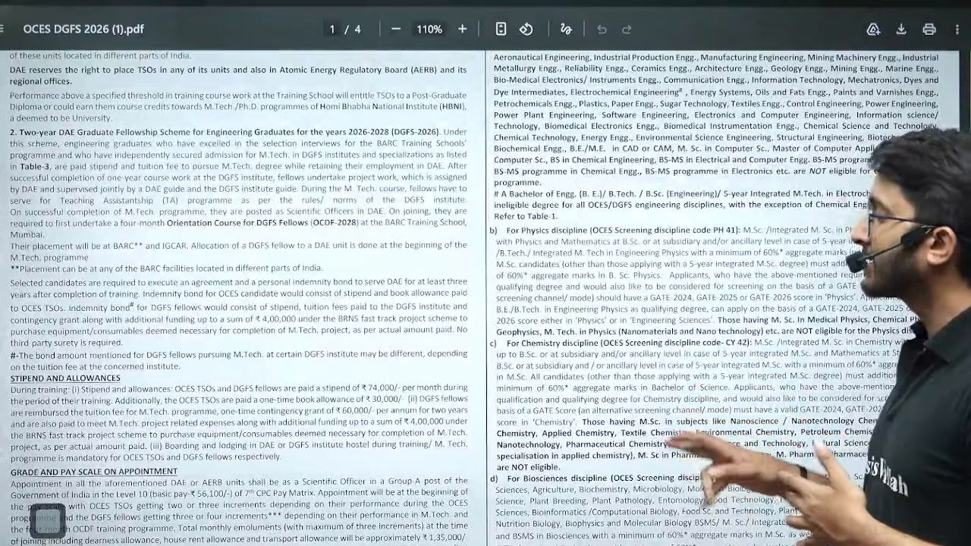
{"action": "scroll", "scroll_direction": "down", "scroll_amount": 3}
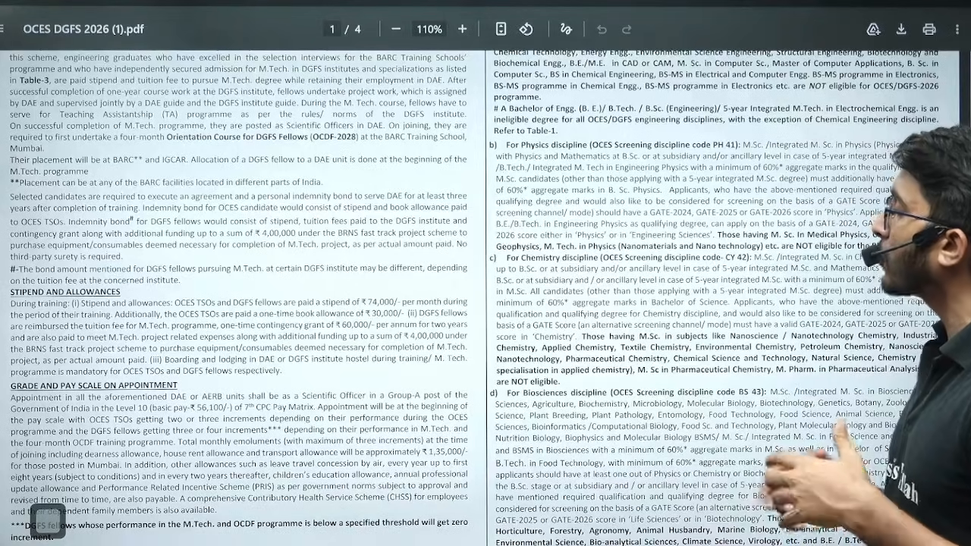
{"action": "scroll", "scroll_direction": "down", "scroll_amount": 3}
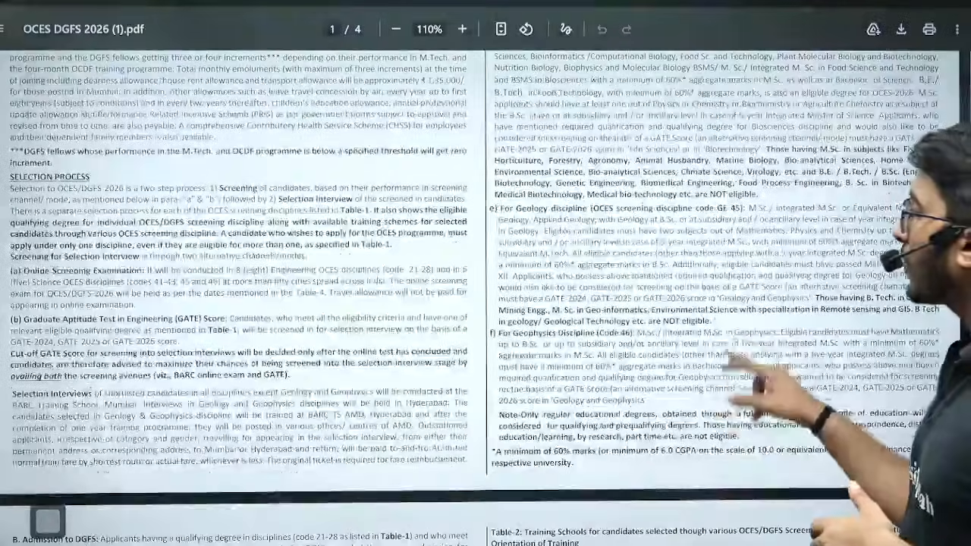
{"action": "scroll", "scroll_direction": "down", "scroll_amount": 3}
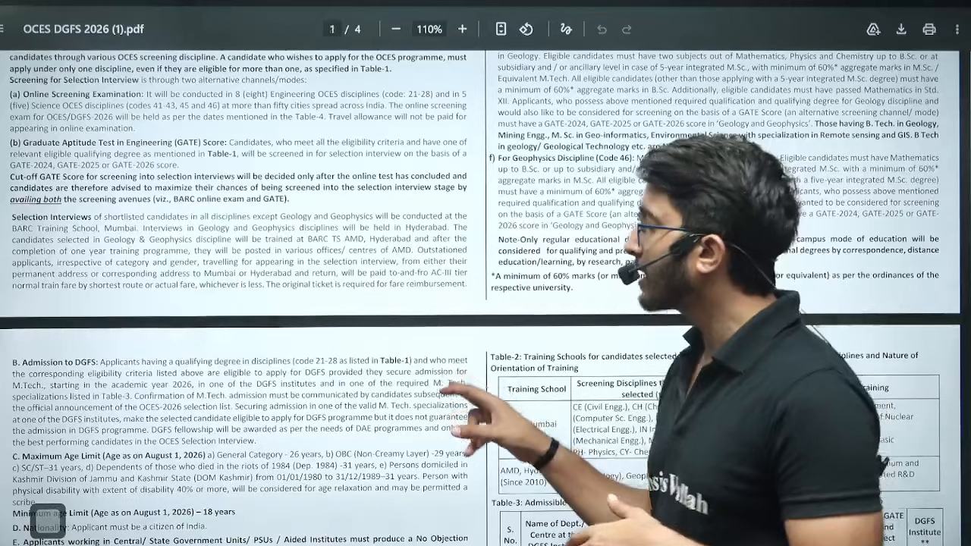
{"action": "scroll", "scroll_direction": "down", "scroll_amount": 3}
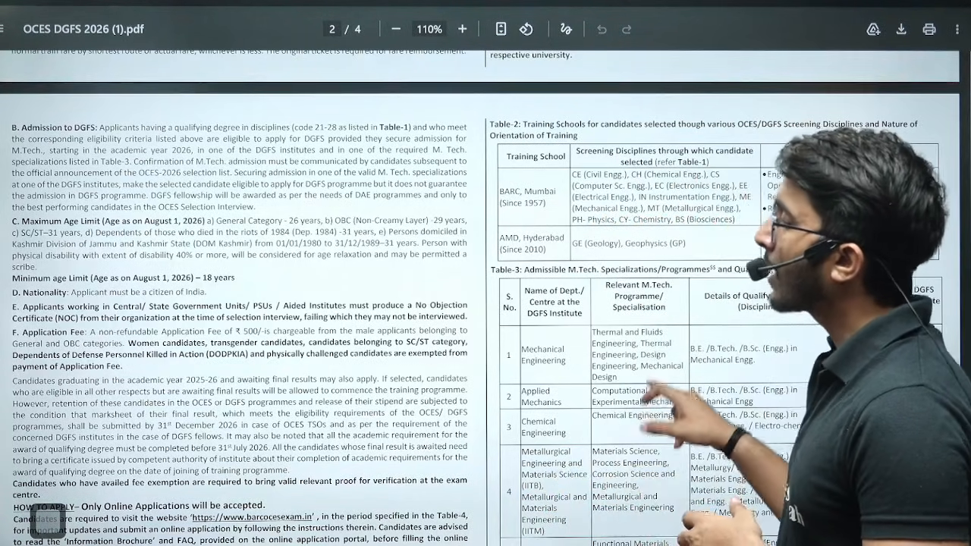
{"action": "scroll", "scroll_direction": "down", "scroll_amount": 3}
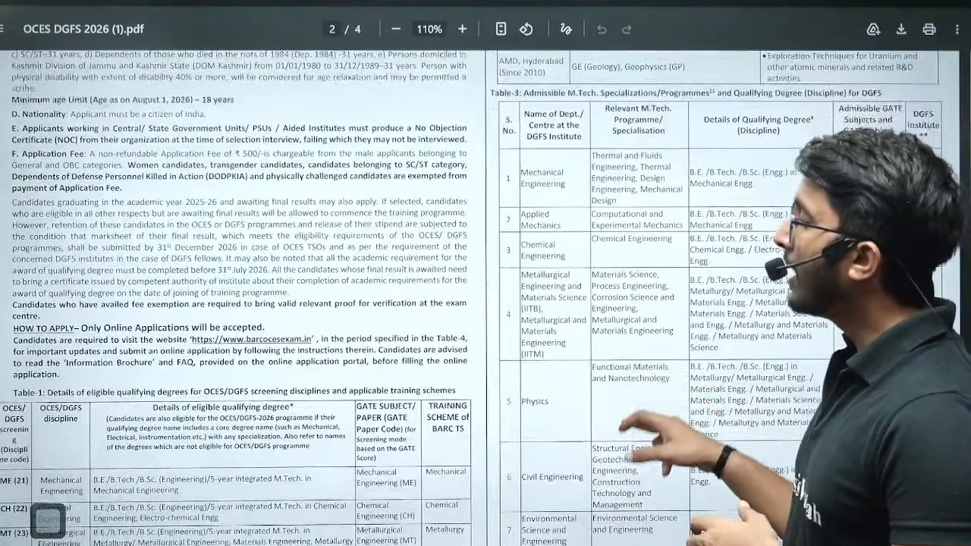
{"action": "scroll", "scroll_direction": "down", "scroll_amount": 3}
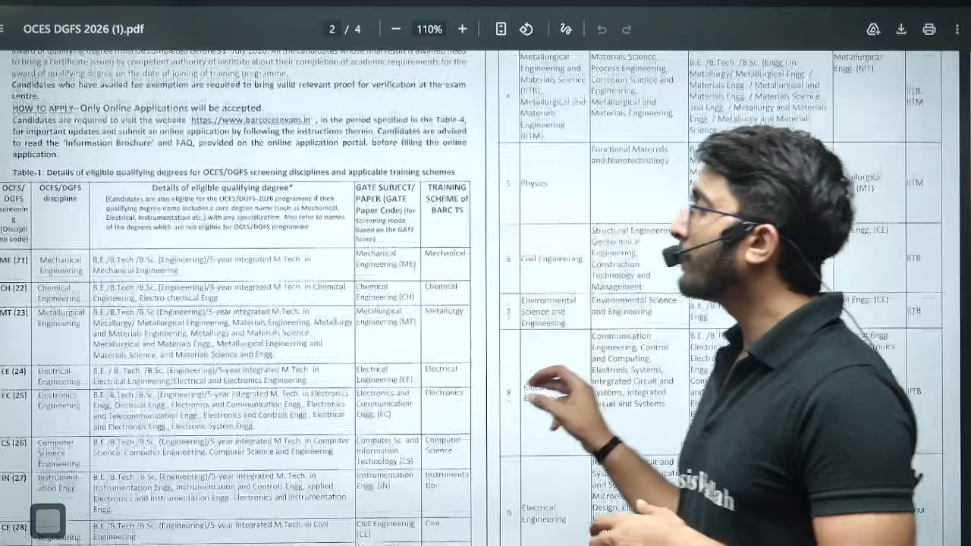
{"action": "scroll", "scroll_direction": "down", "scroll_amount": 3}
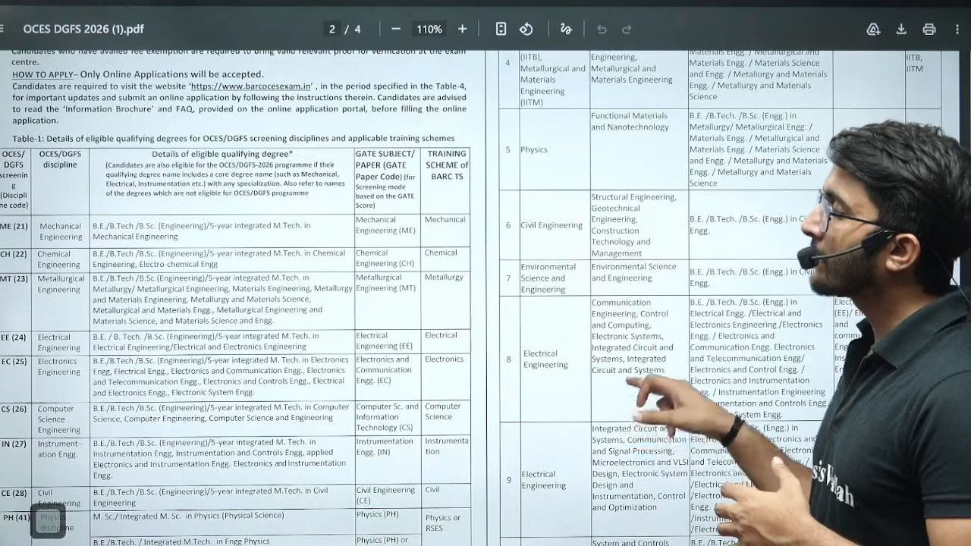
{"action": "scroll", "scroll_direction": "down", "scroll_amount": 3}
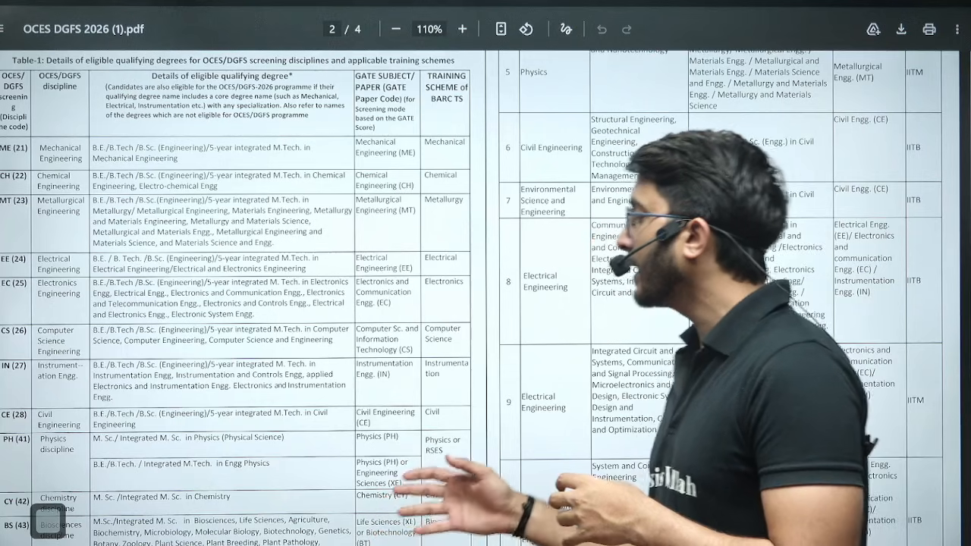
{"action": "scroll", "scroll_direction": "up", "scroll_amount": 3}
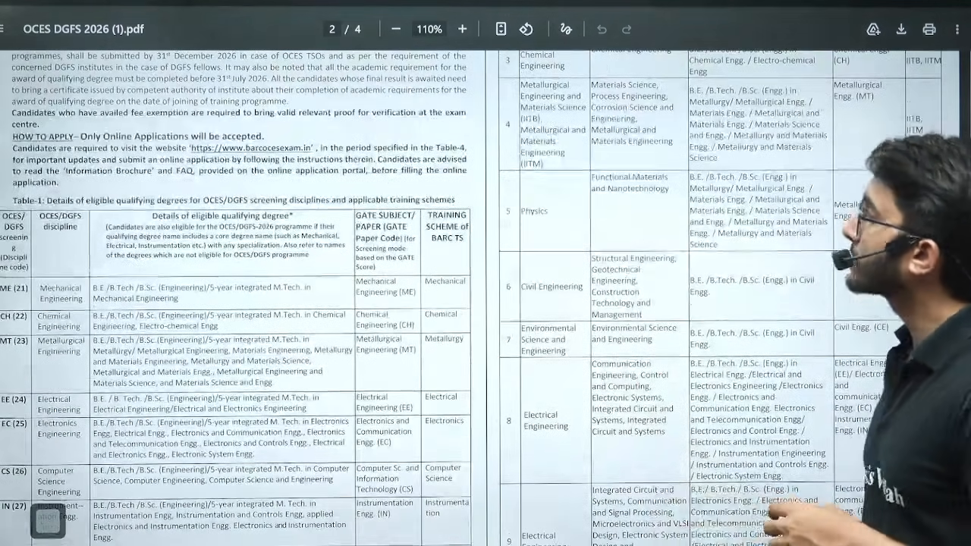
{"action": "scroll", "scroll_direction": "up", "scroll_amount": 3}
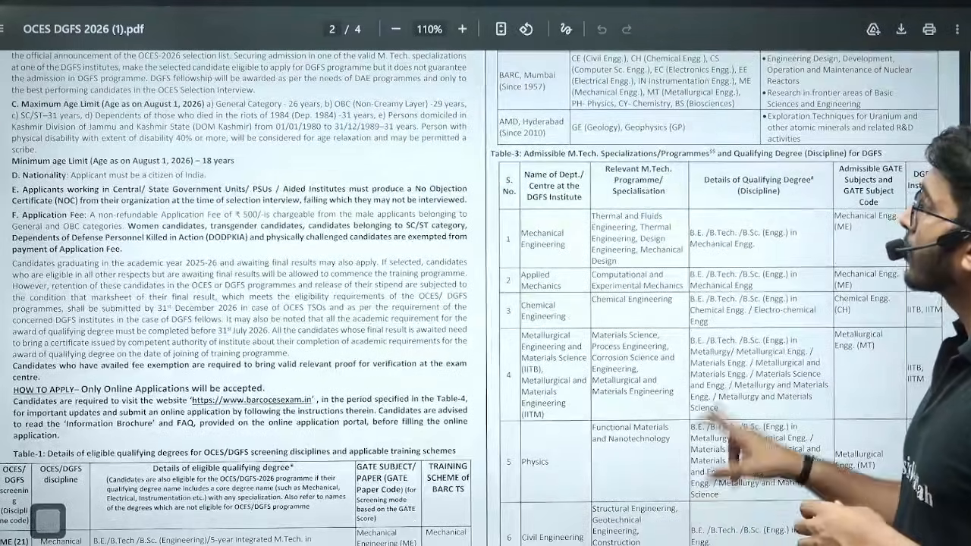
{"action": "scroll", "scroll_direction": "down", "scroll_amount": 3}
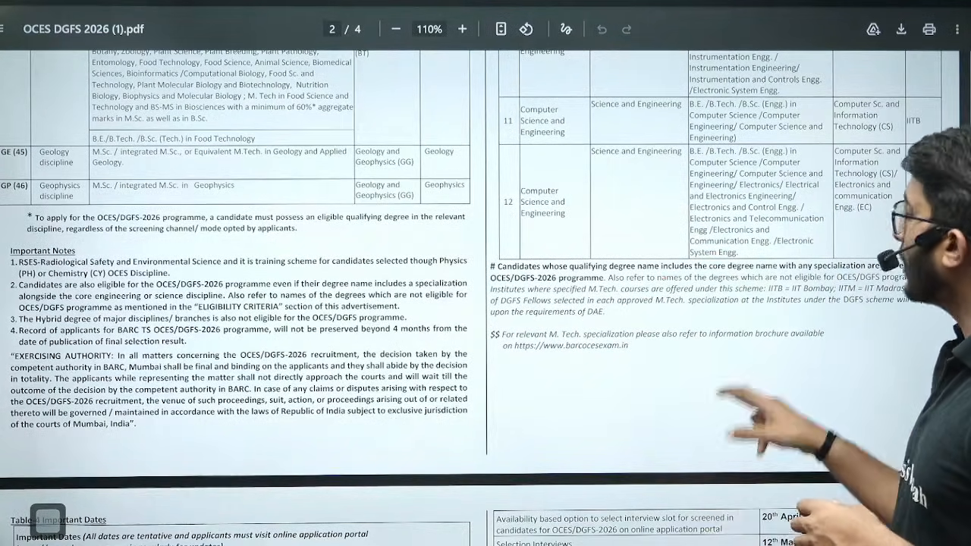
{"action": "scroll", "scroll_direction": "down", "scroll_amount": 3}
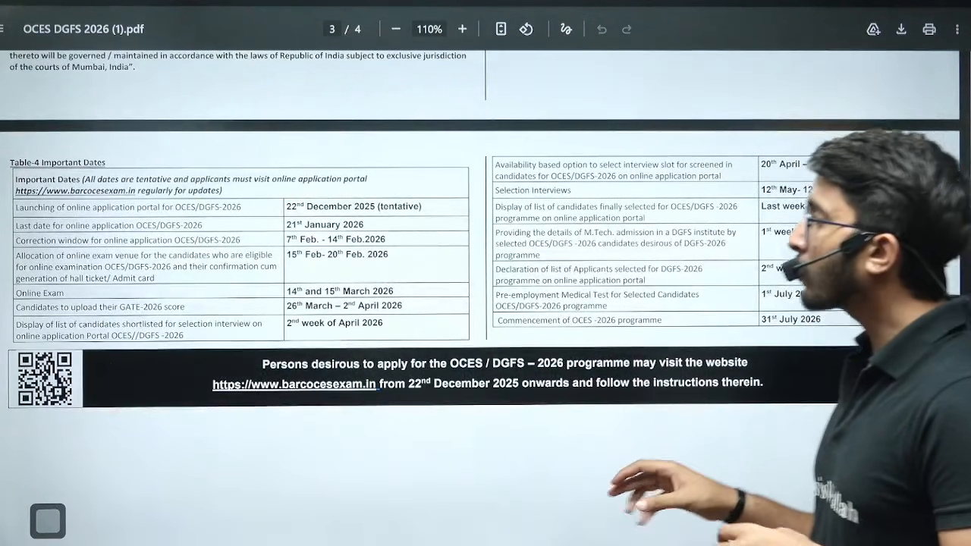